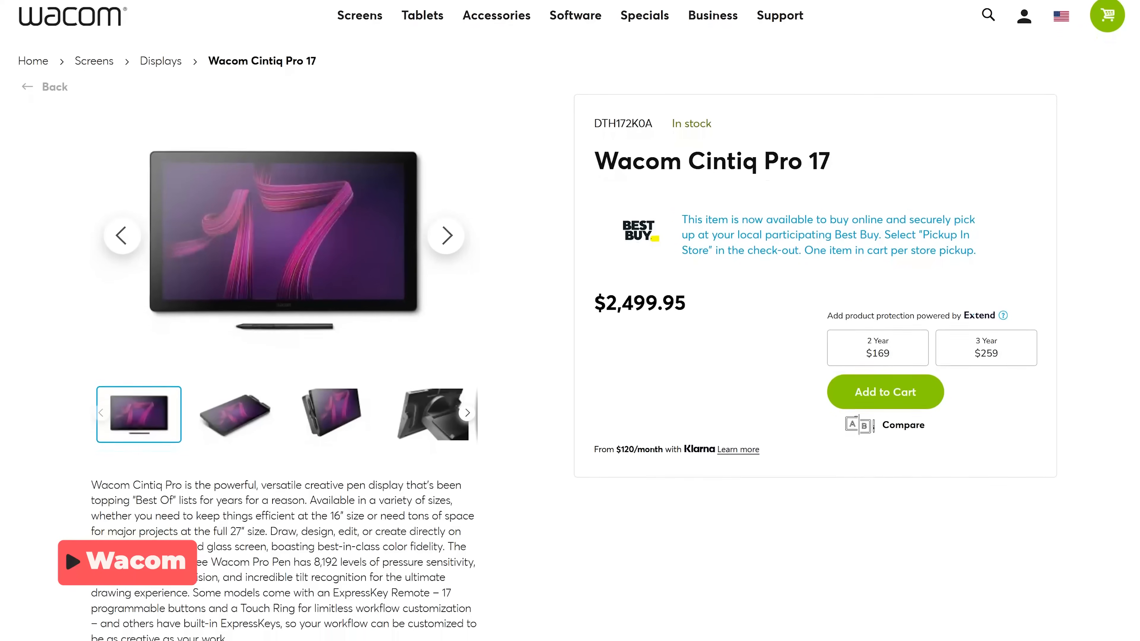
scroll("down", 3)
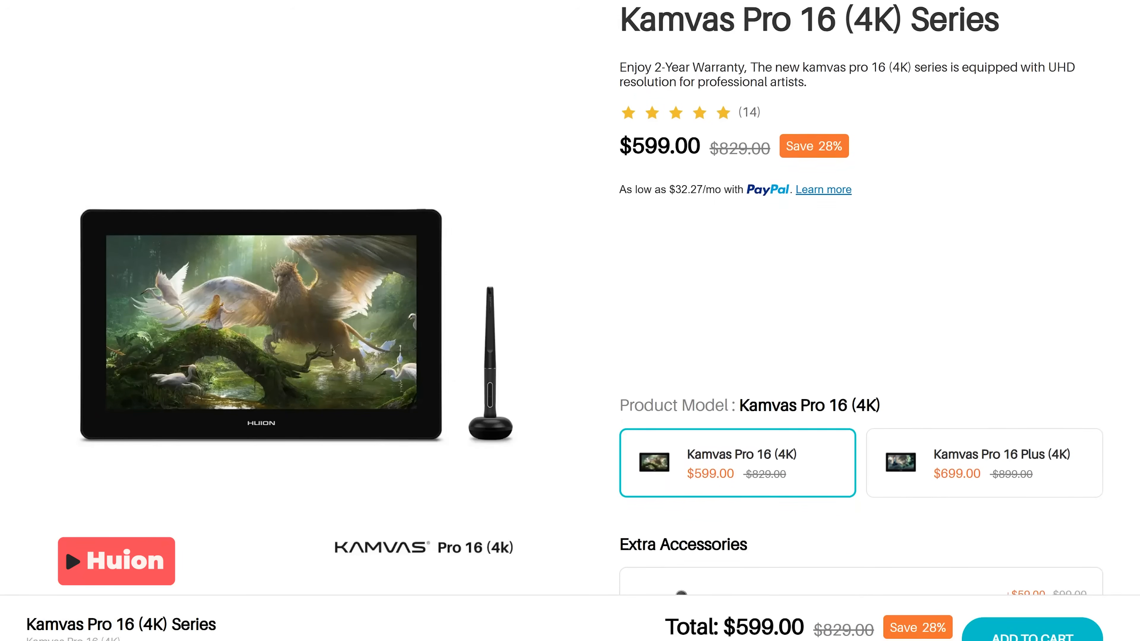
scroll("down", 3)
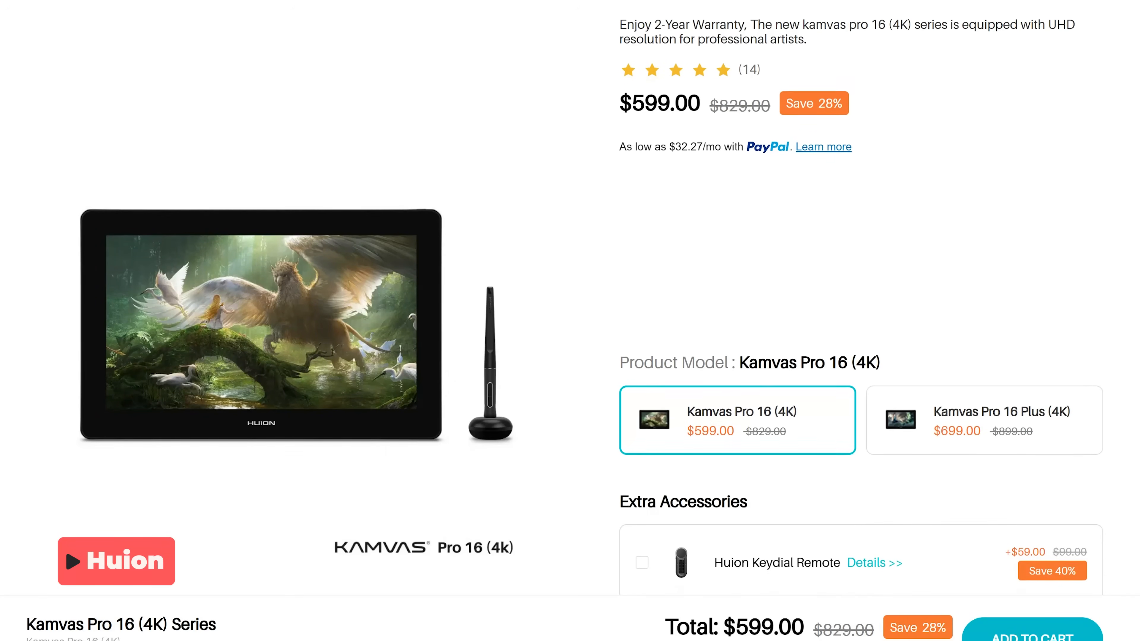